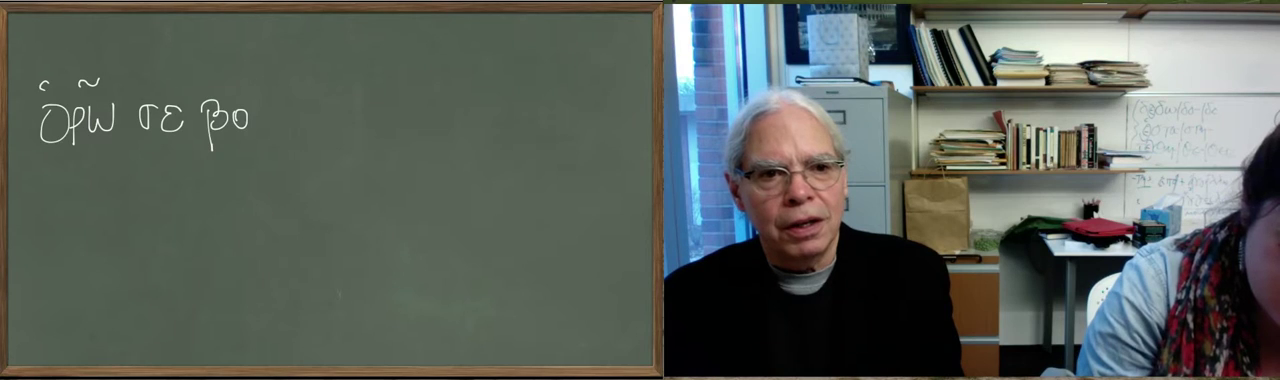
text(υκολον)
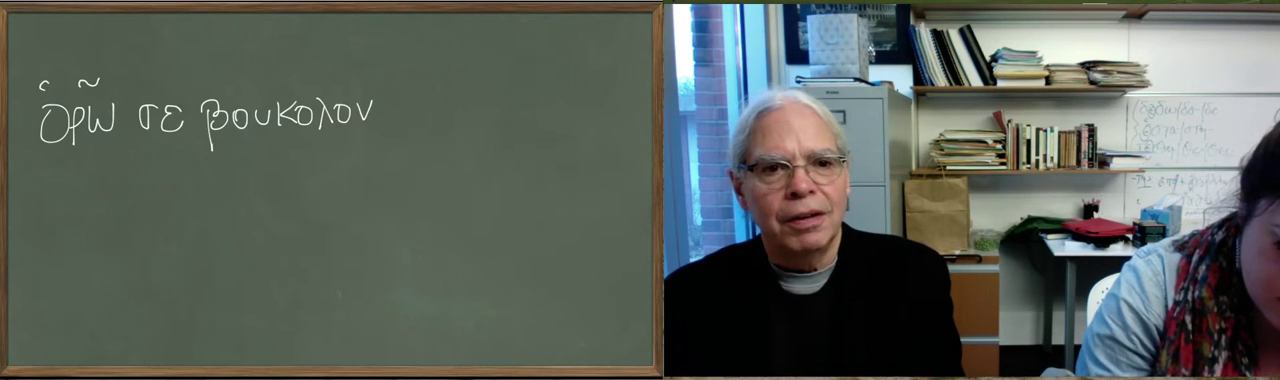
text(στοι)
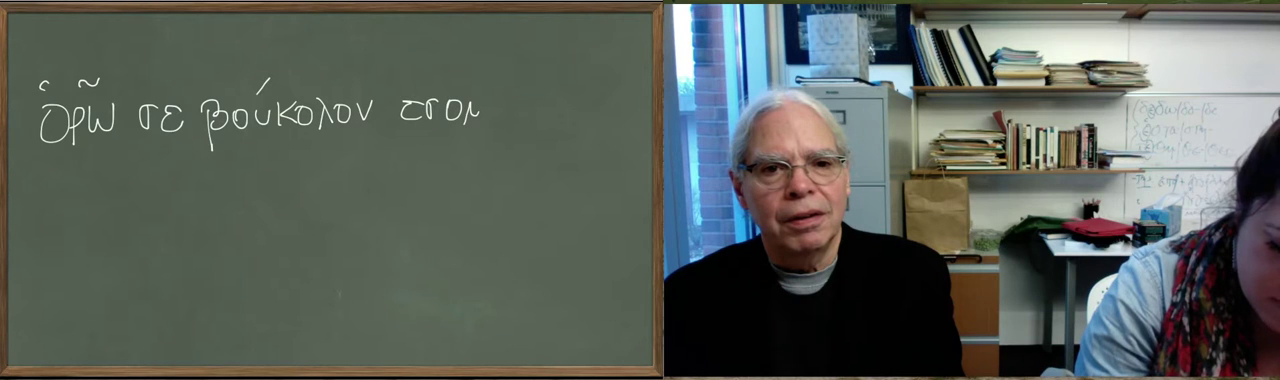